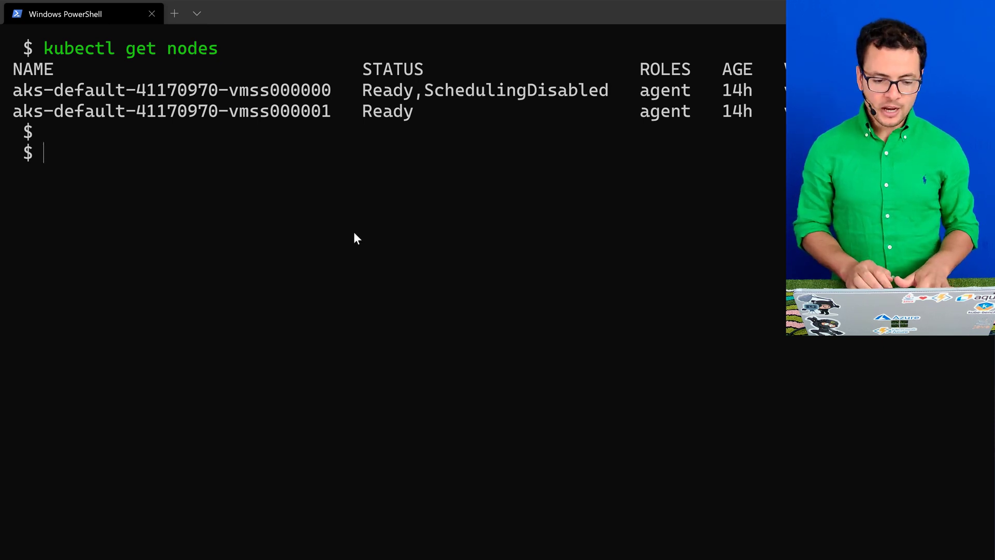
text(helm repo add kured https://weaveworks.github.io/kured)
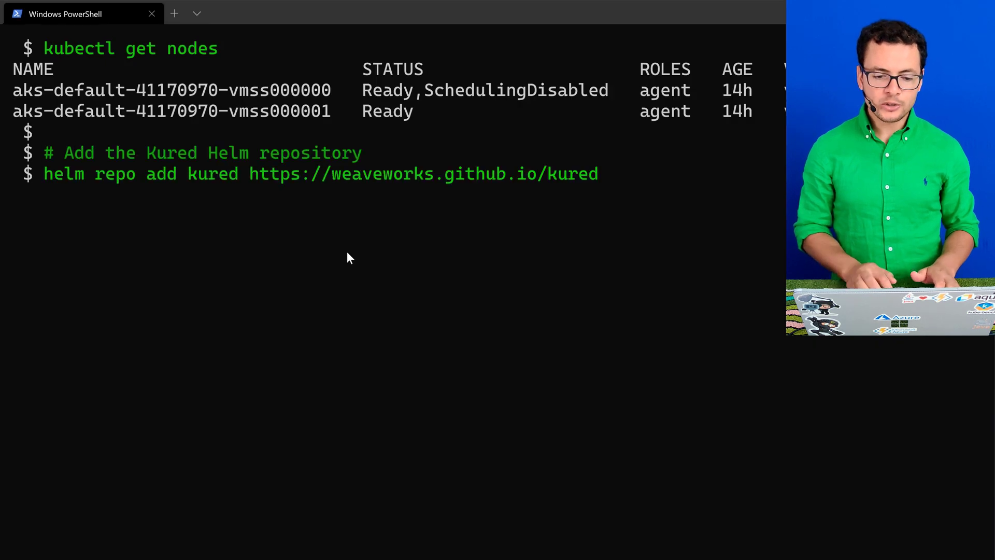
mouse_move(162, 183)
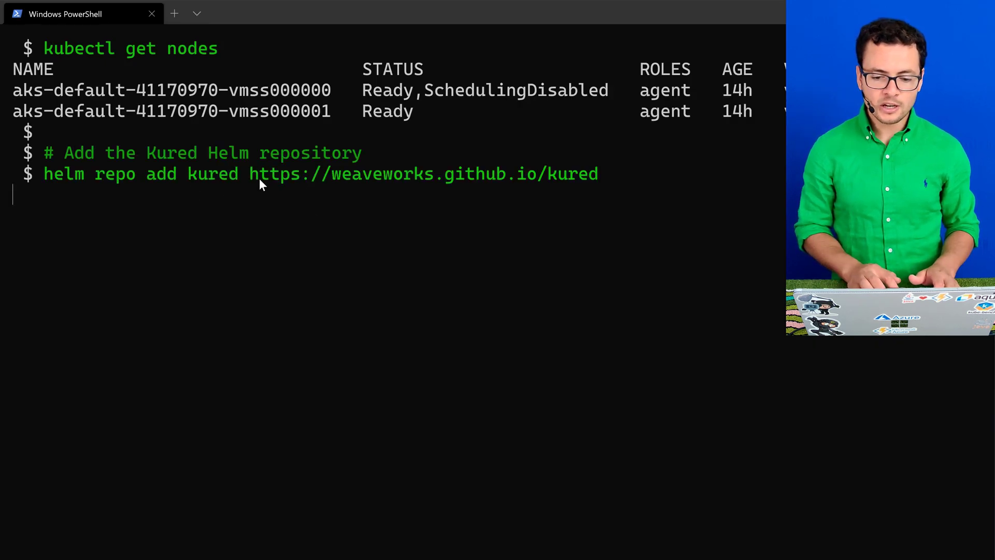
mouse_move(494, 248)
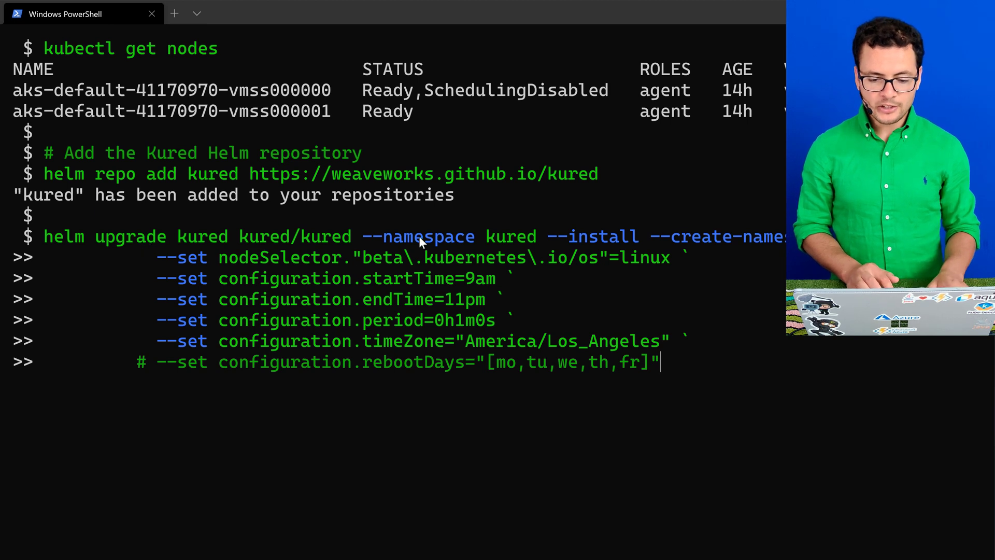
Draft helm upgrade --install for Kured: Linux nodes, 9am–11pm Los Angeles, 1-minute period
drag(365, 236, 540, 237)
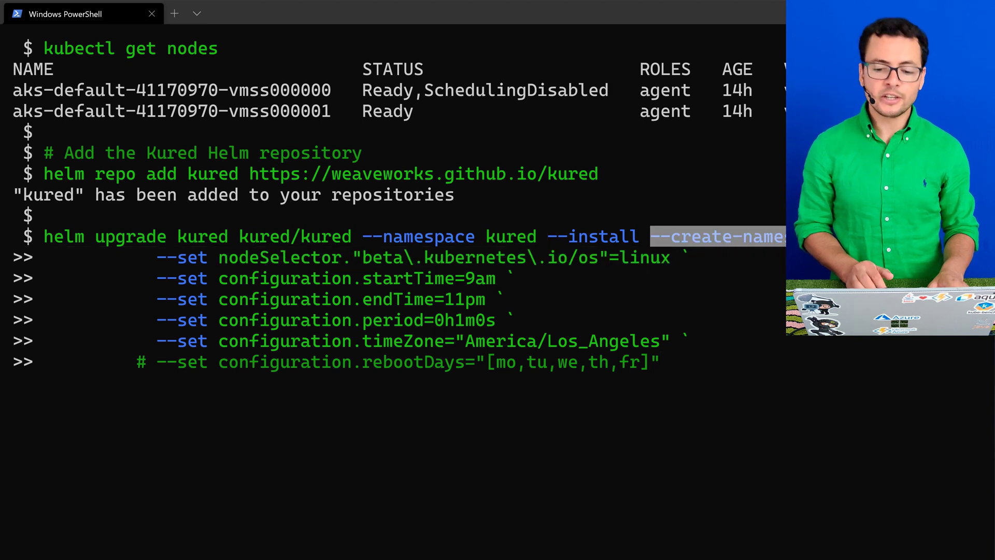
mouse_move(479, 270)
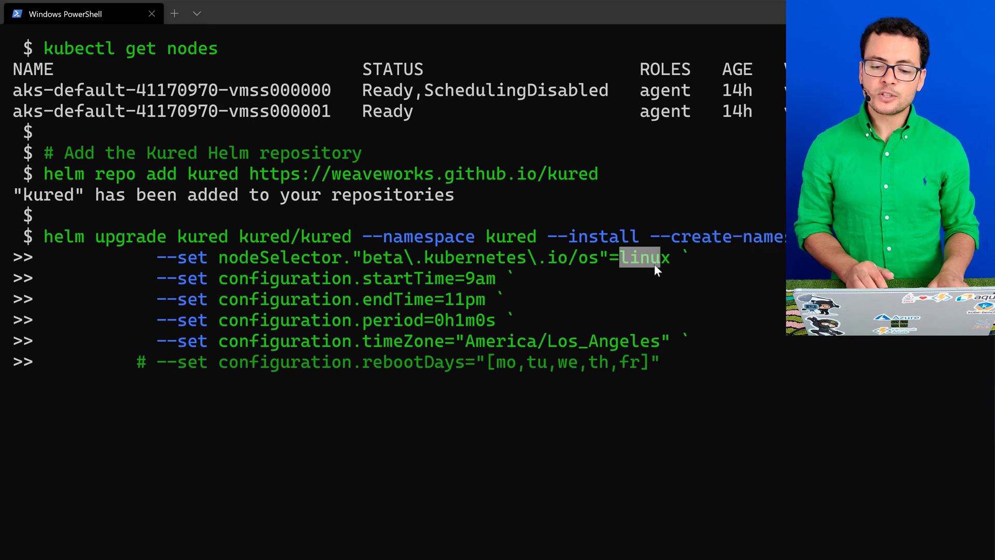
mouse_move(480, 308)
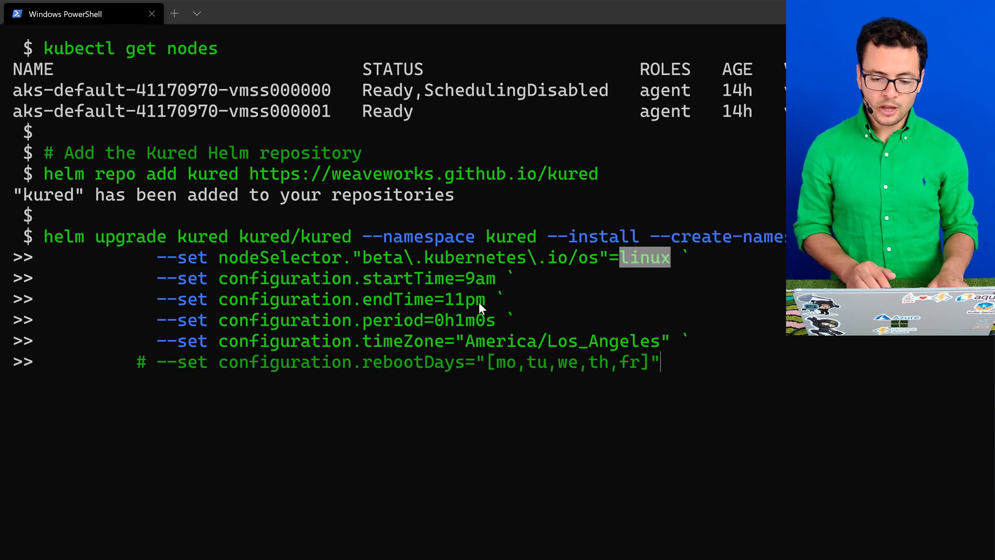
mouse_move(222, 279)
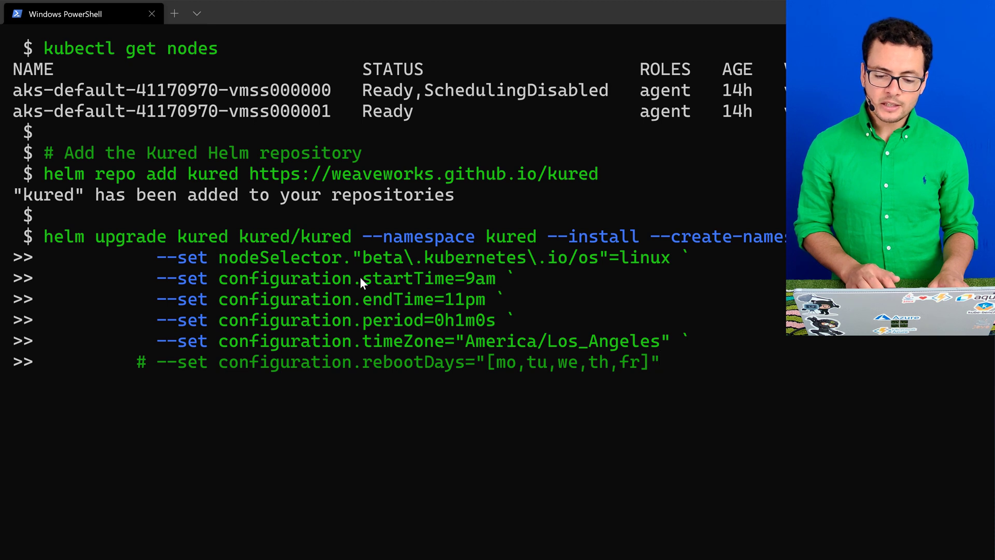
drag(361, 278, 500, 299)
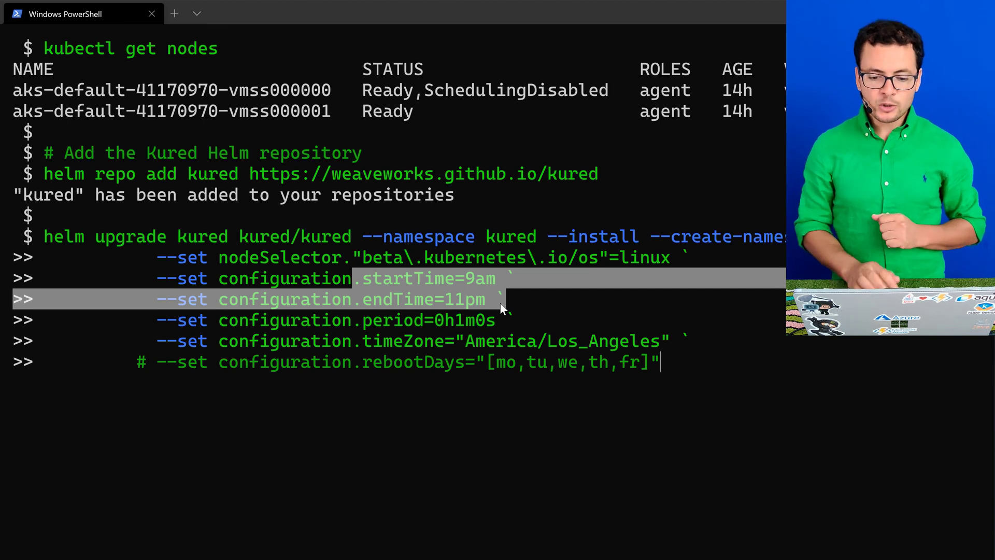
mouse_move(663, 371)
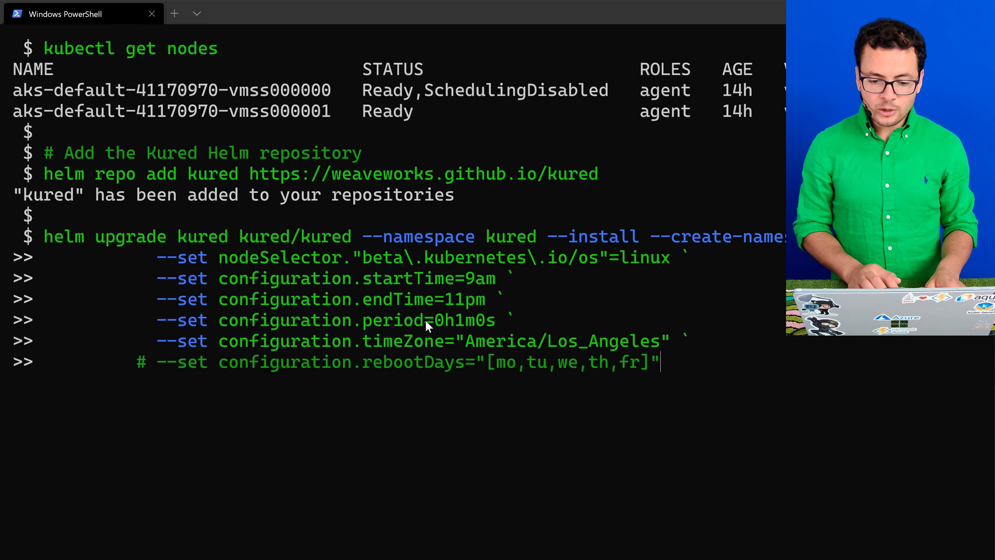
double_click(464, 320)
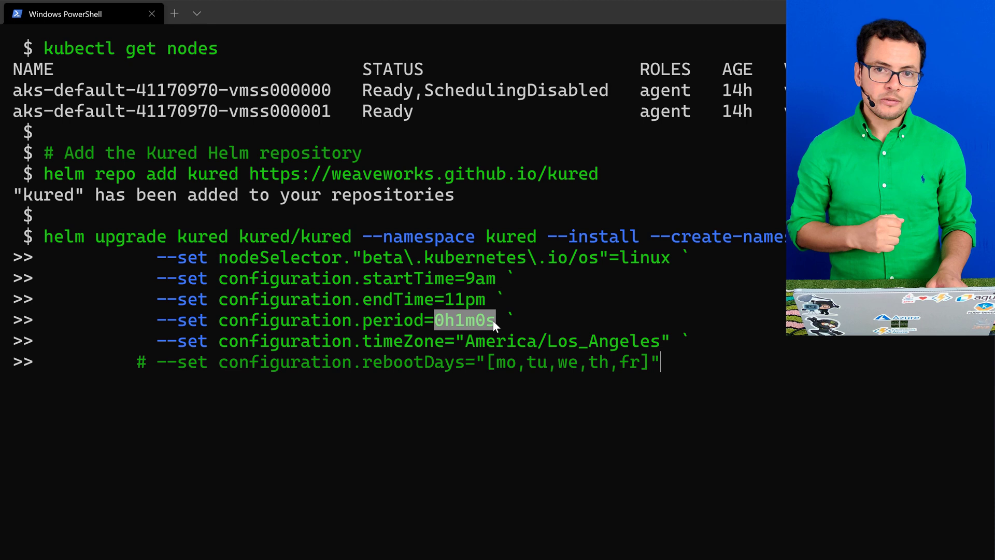
mouse_move(442, 328)
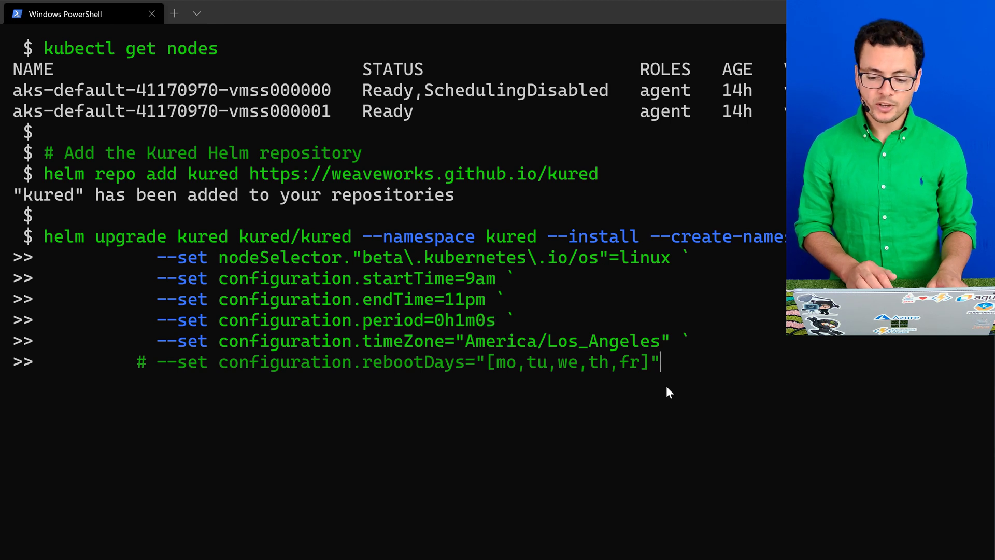
mouse_move(454, 421)
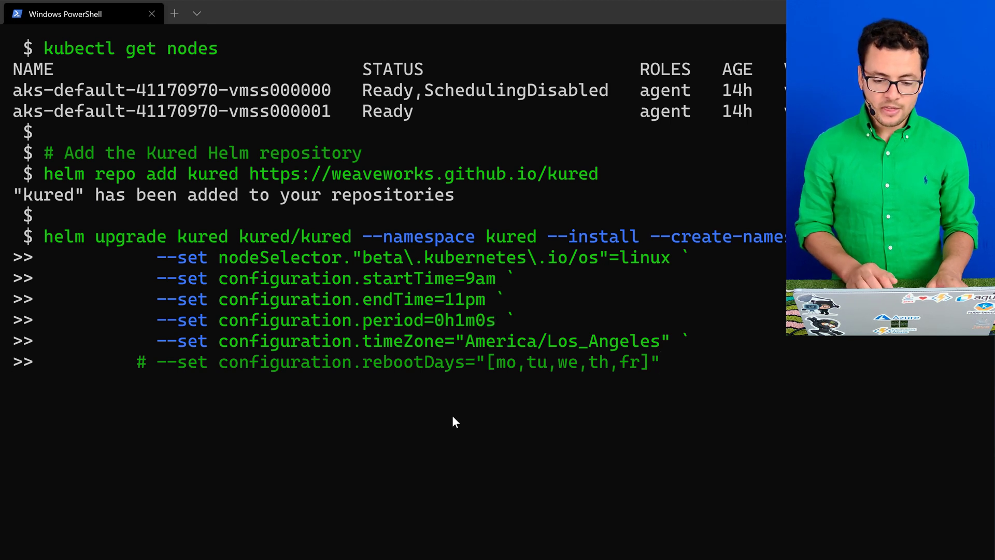
mouse_move(409, 420)
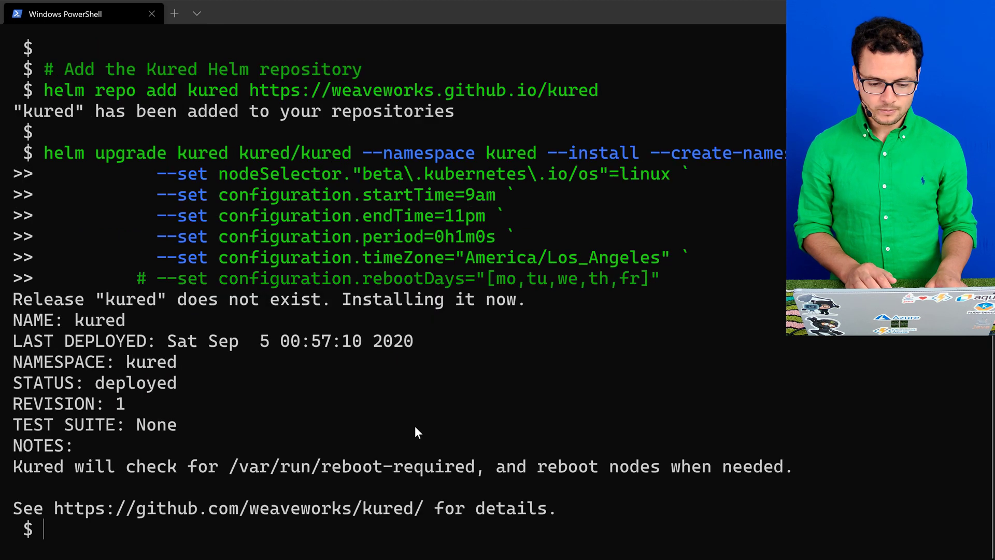
mouse_move(356, 413)
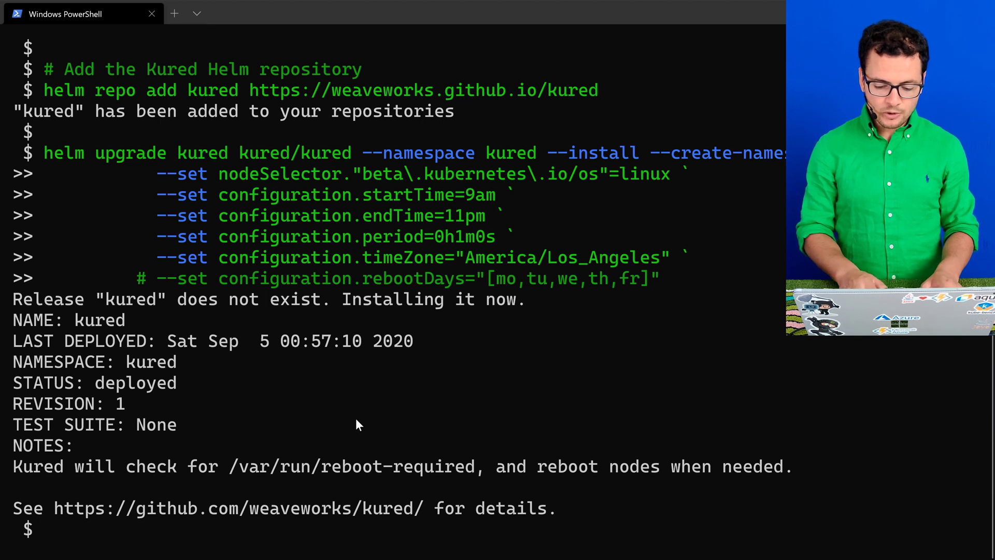
Run the Kured install, then list the kured namespace pods with 'kubectl get pods -n'
text(kubect)
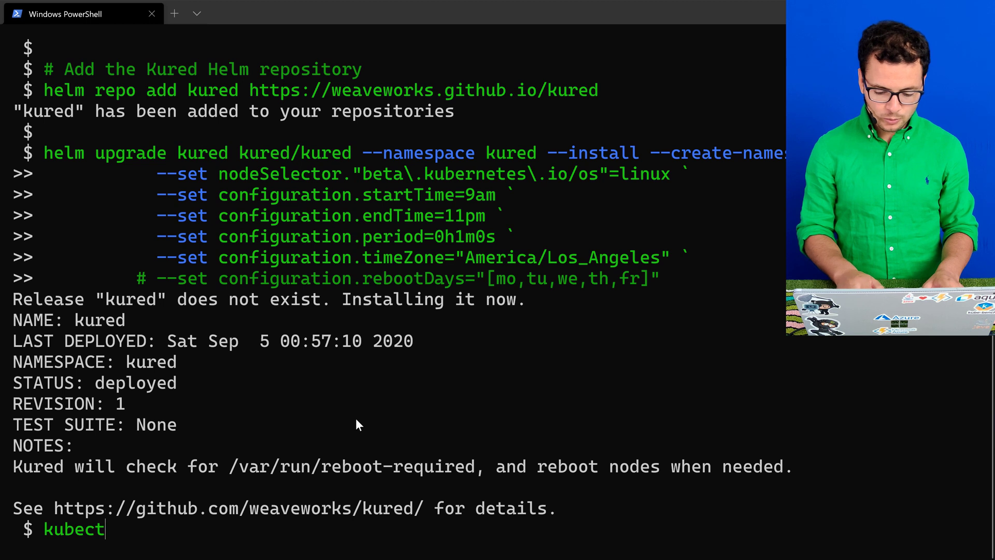
text(l get p)
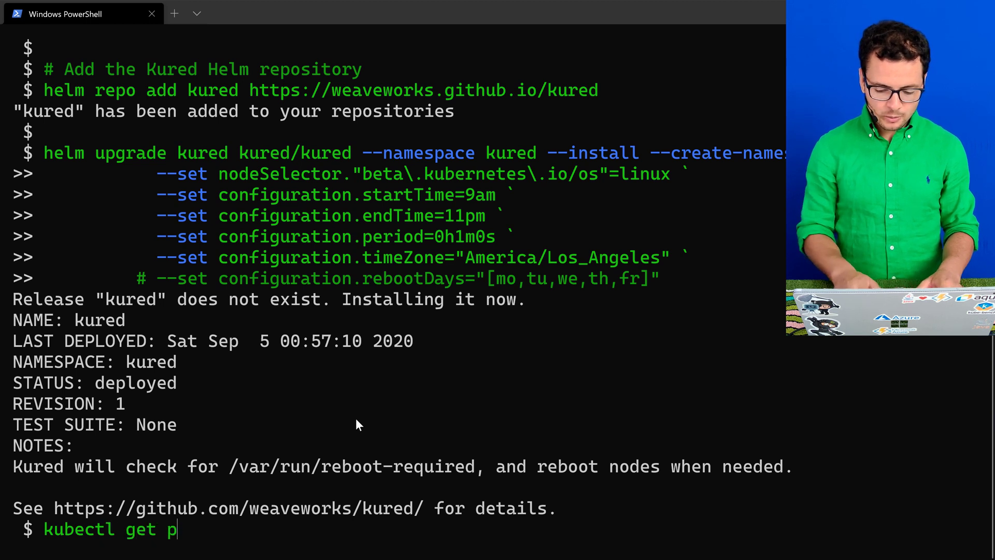
text(ods -n kured)
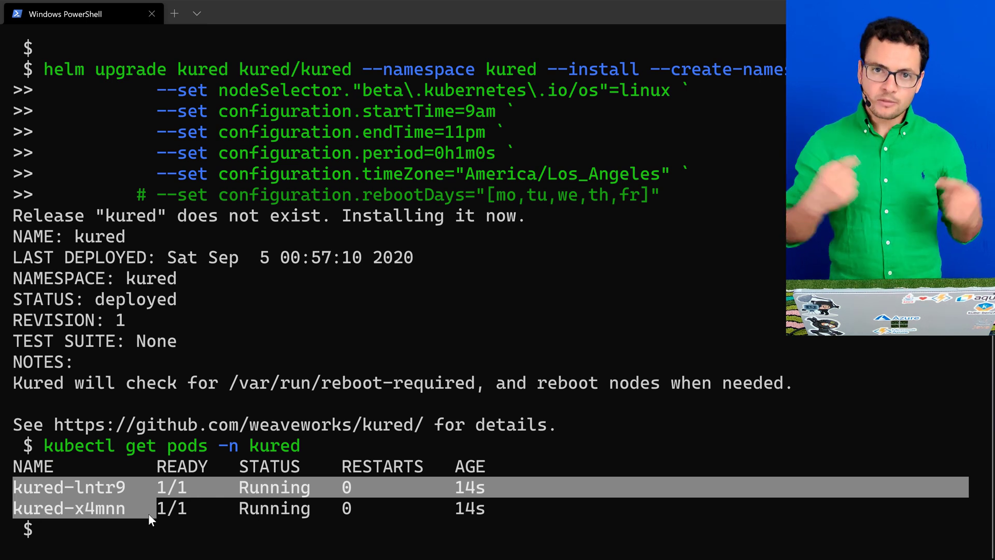
mouse_move(224, 537)
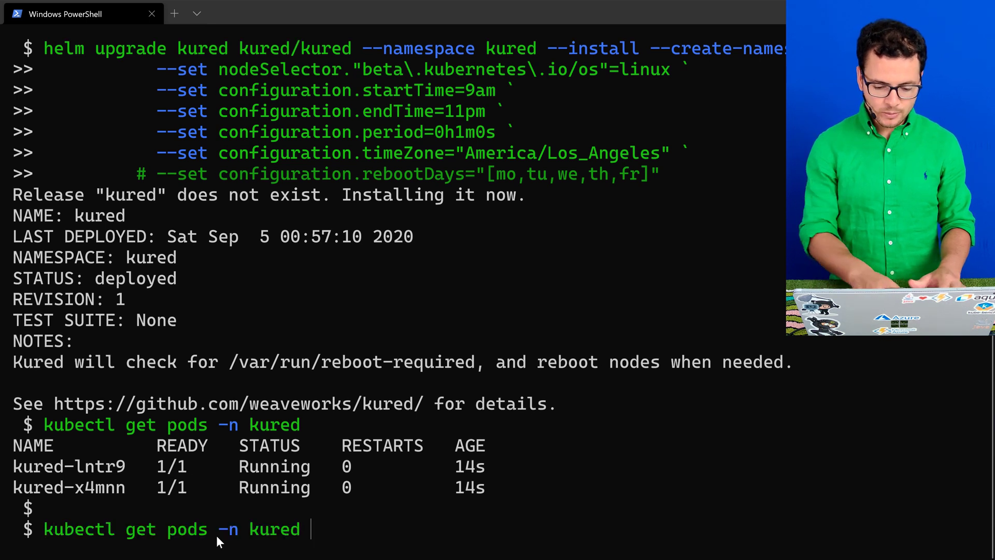
List the kured pods with '-o wide' to see which node each runs on
text(-o wide)
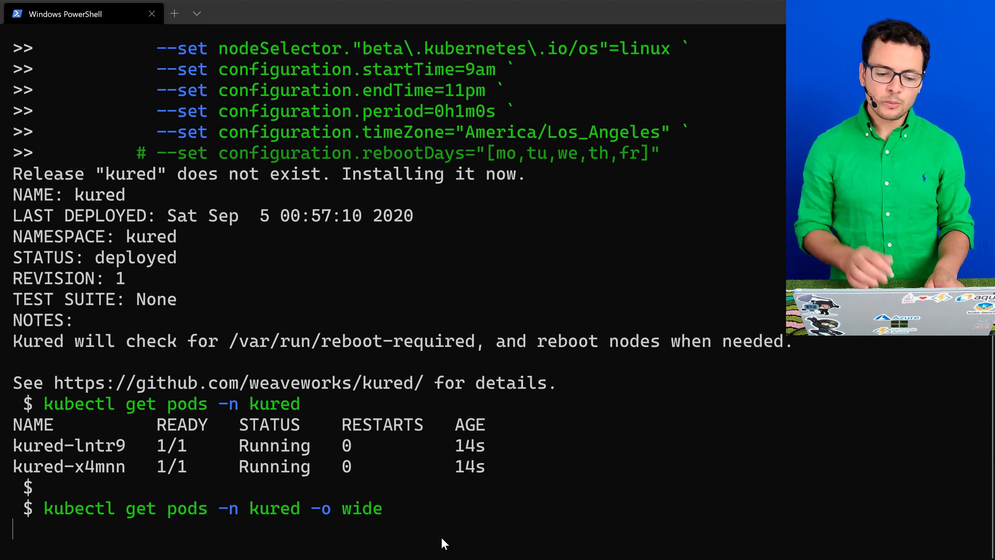
mouse_move(243, 557)
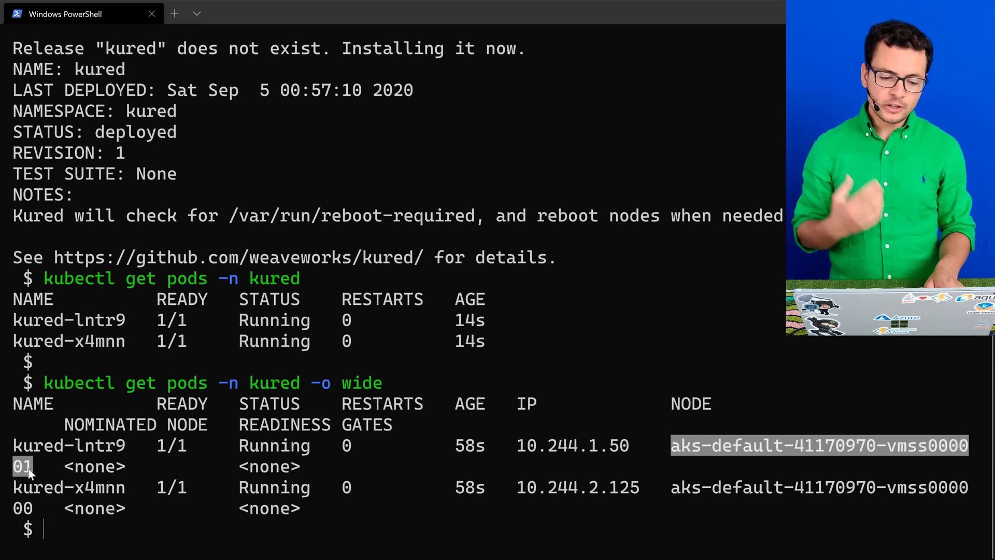
mouse_move(127, 450)
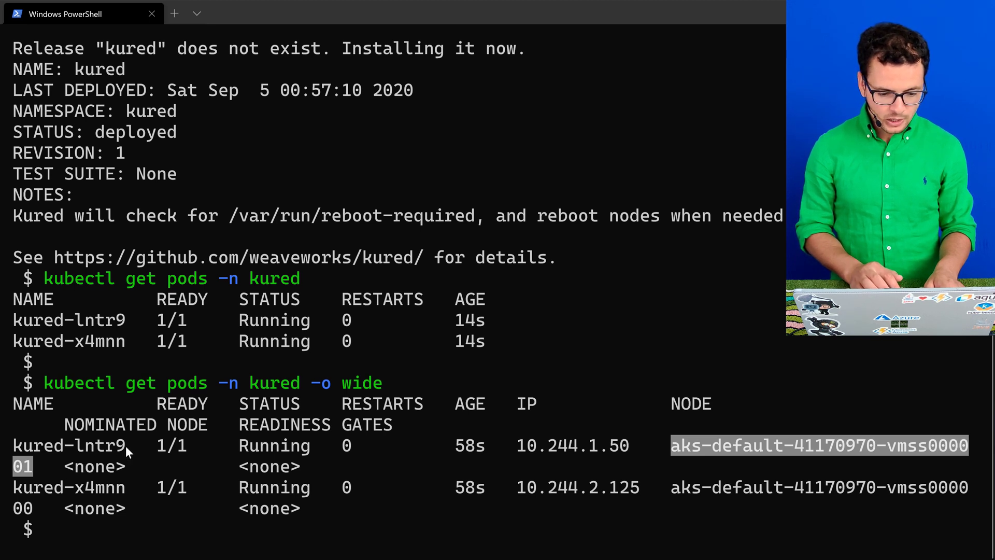
text(cl)
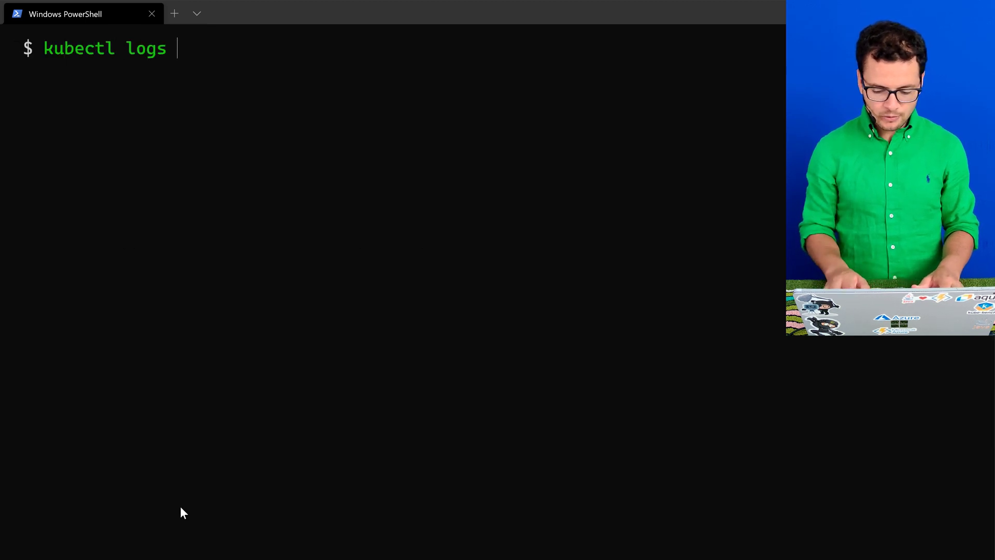
Show logs of pod kured-lntr9 in namespace kured, highlighting the 'Reboot not required' output
text(kured-lntr9 -)
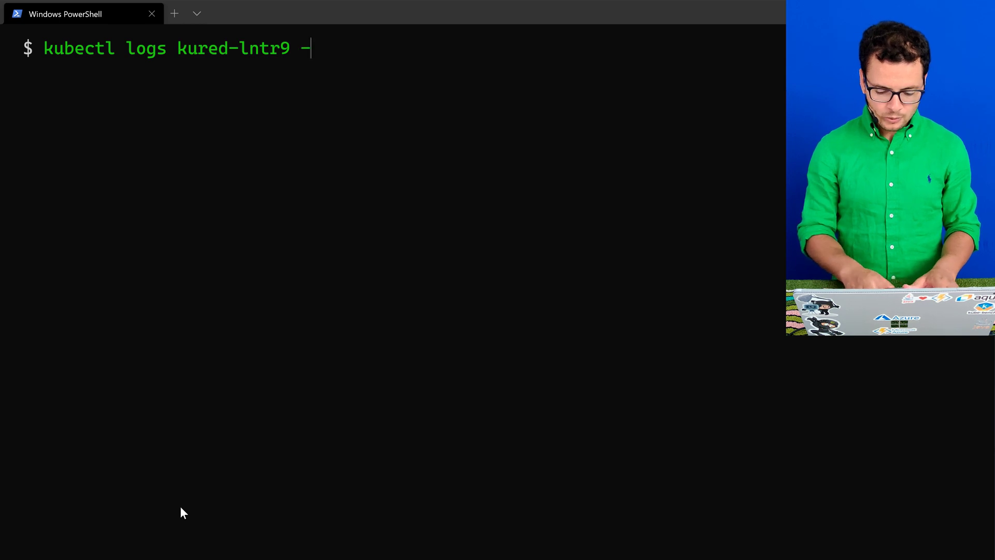
text(n kured)
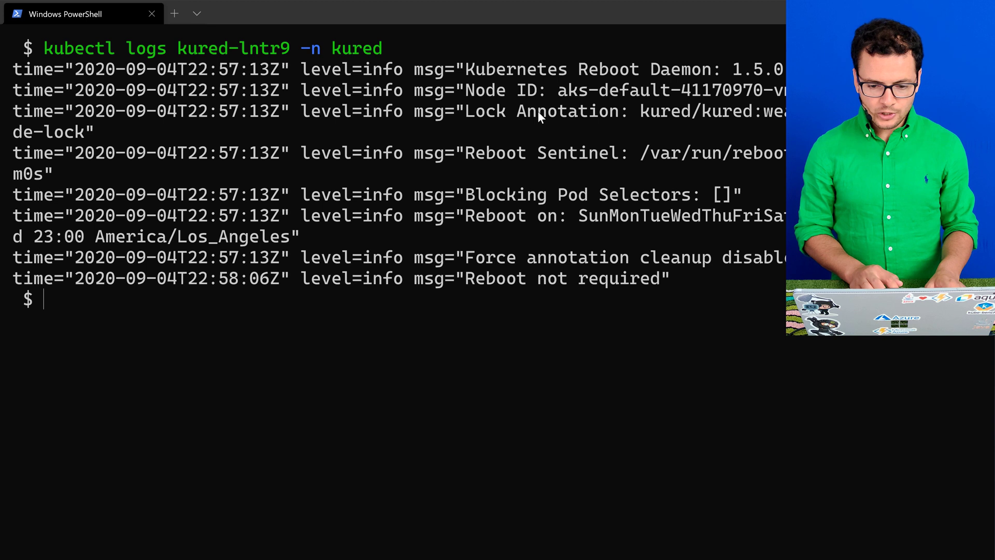
drag(508, 91, 626, 153)
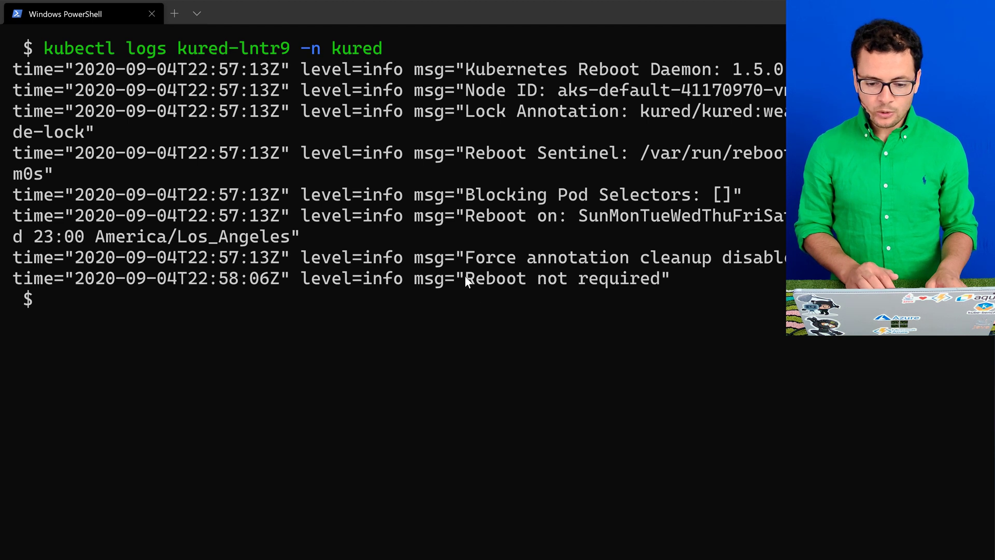
drag(466, 278, 660, 277)
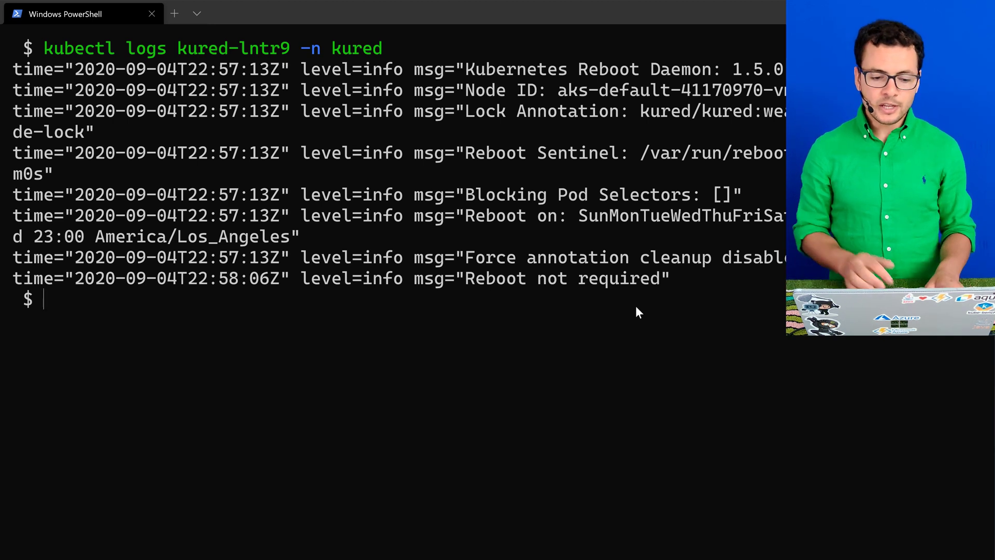
mouse_move(556, 358)
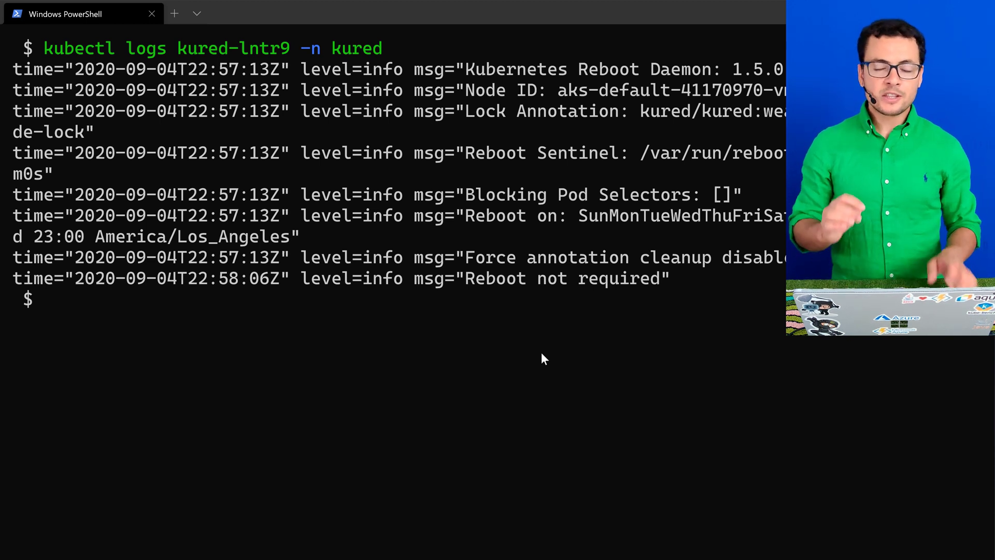
key(alt+tab)
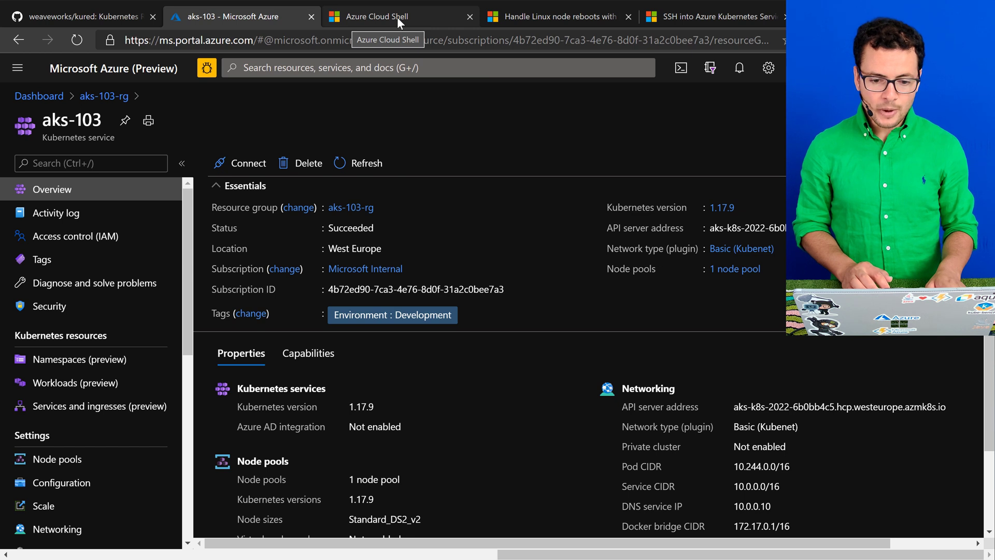
Glance at the AKS node SSH docs article, then return to the Cloud Shell session
click(400, 16)
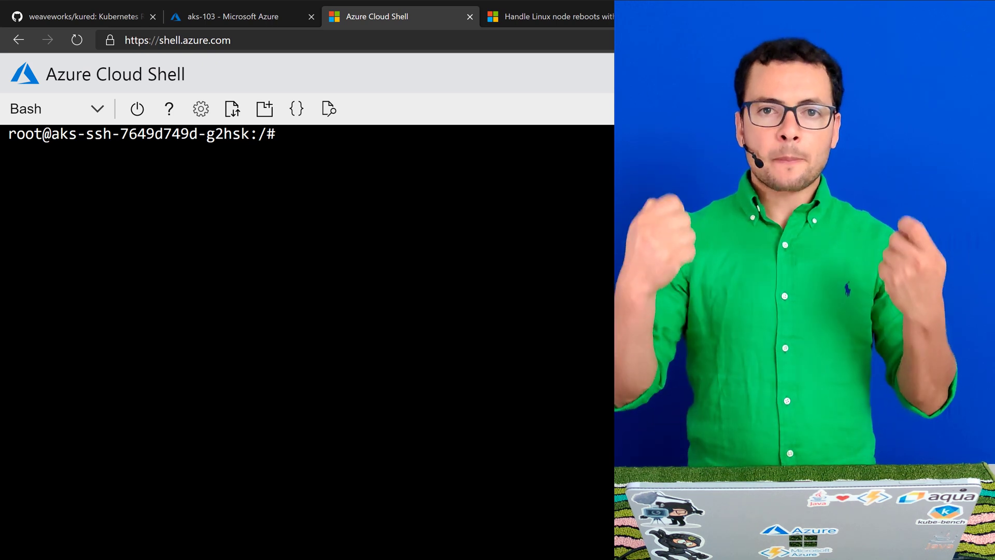
click(288, 133)
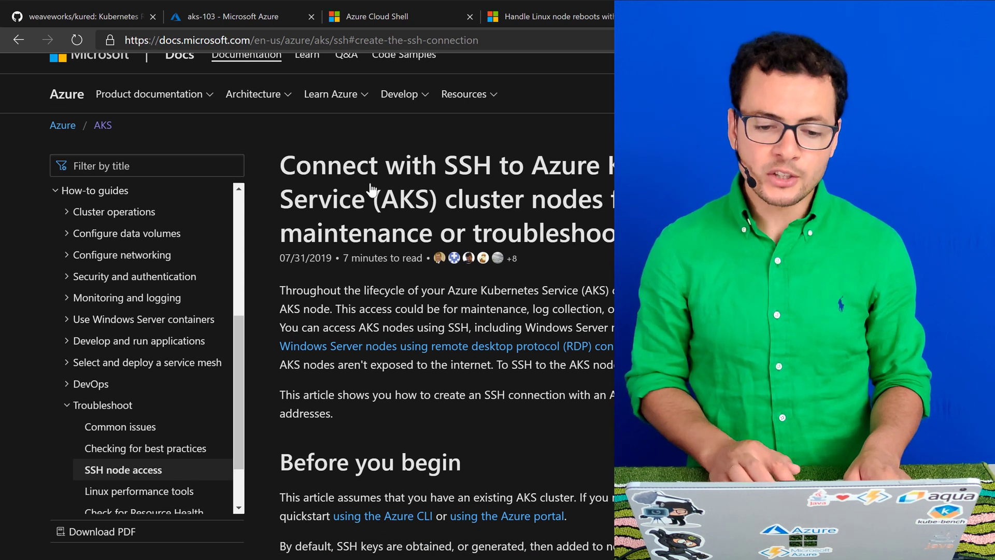
mouse_move(241, 17)
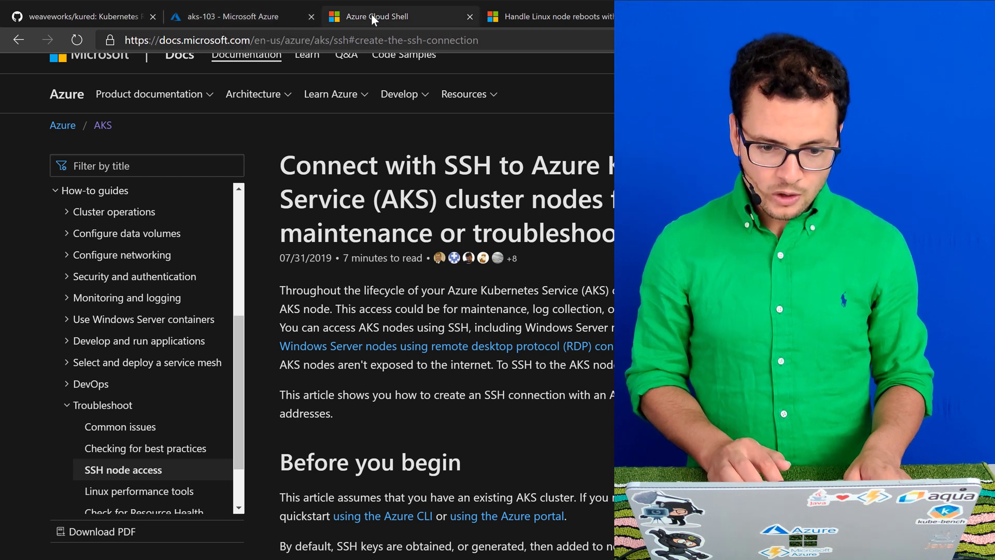
click(376, 16)
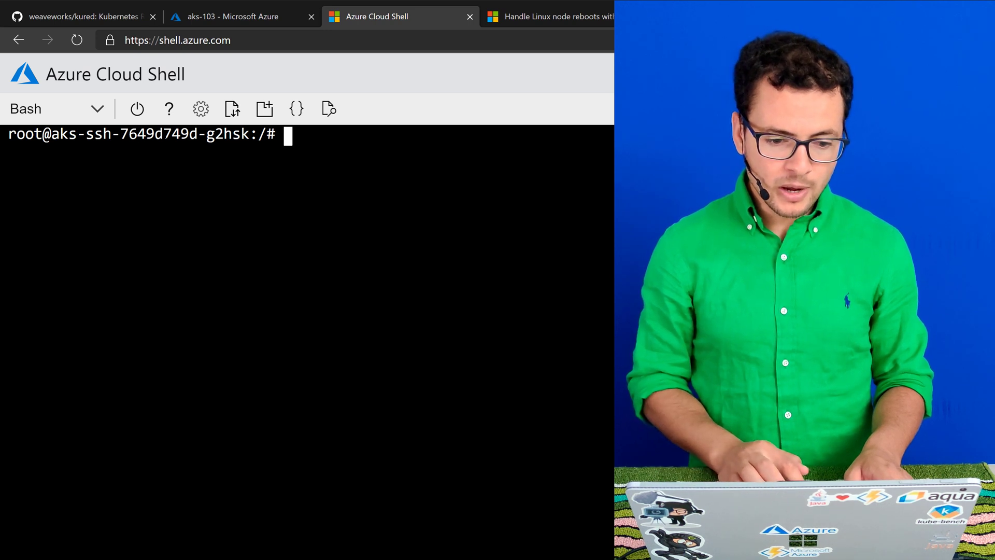
text(clear)
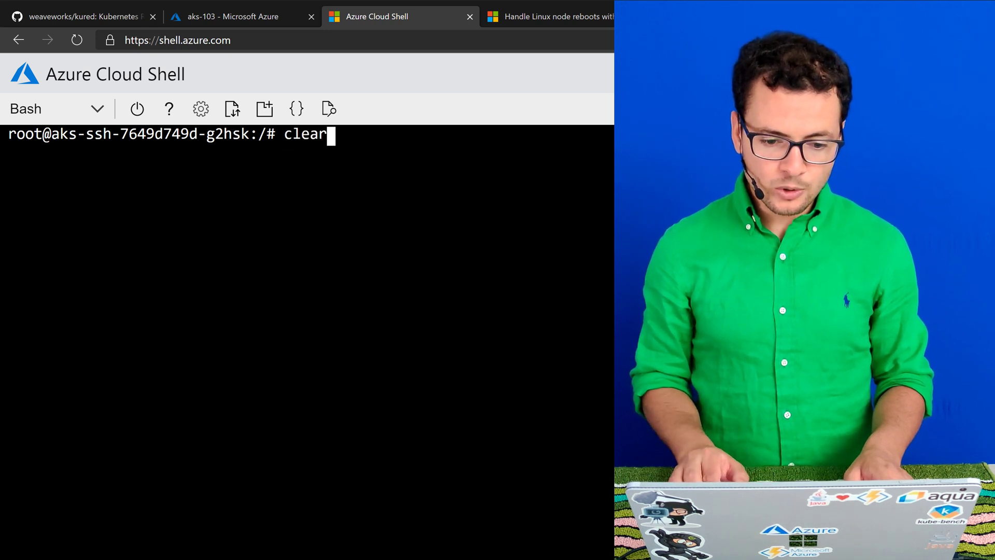
text(ssh -i id_rsa azureuser@10.240.0.5)
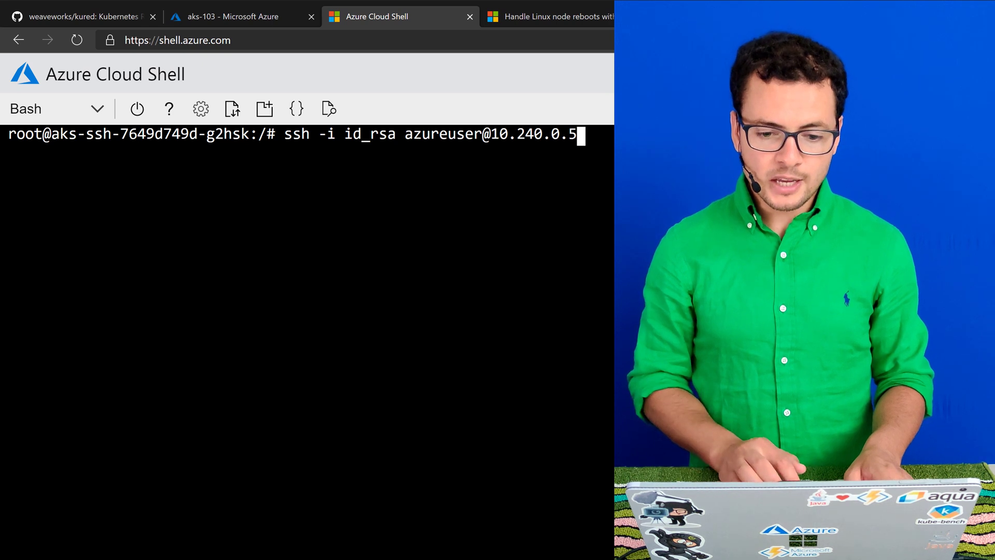
double_click(534, 134)
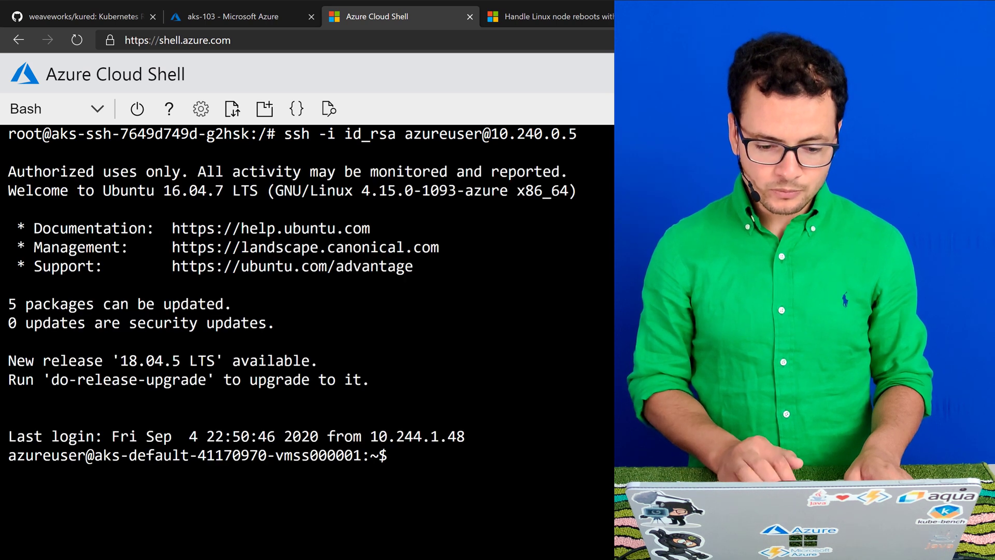
text(cl)
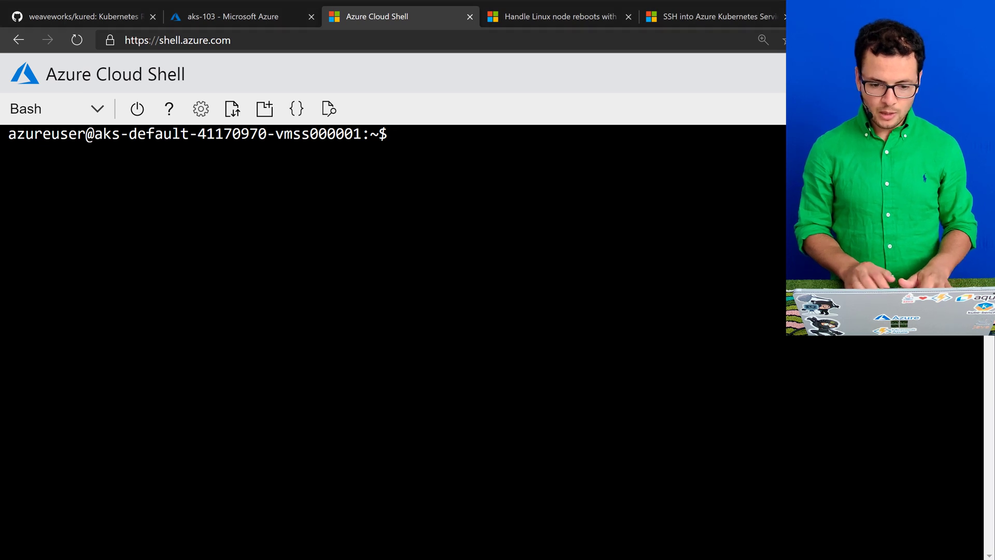
Run apt-get update and upgrade -y on the node, then list / and /var/run
text(sudo apt-get update && sudo apt-get upgrade -y)
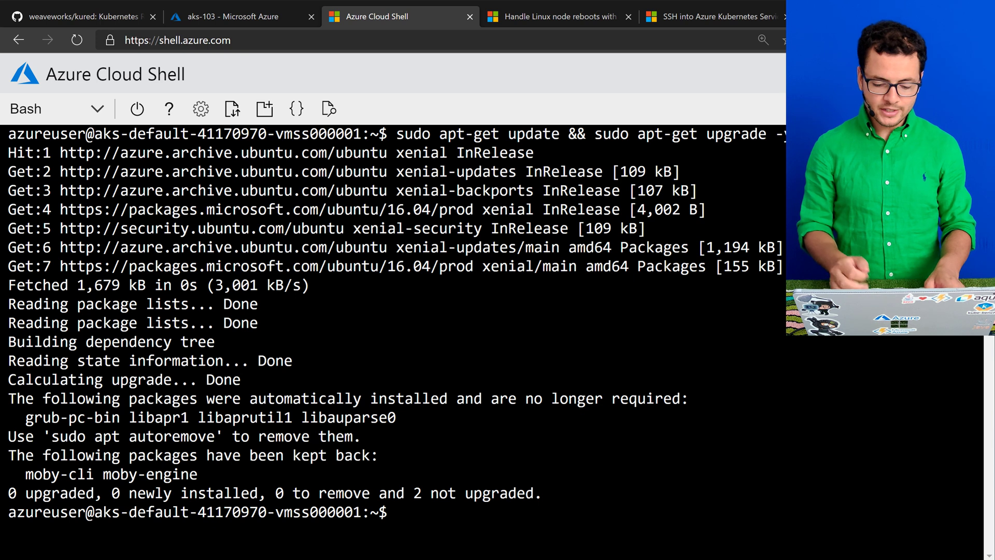
text(l)
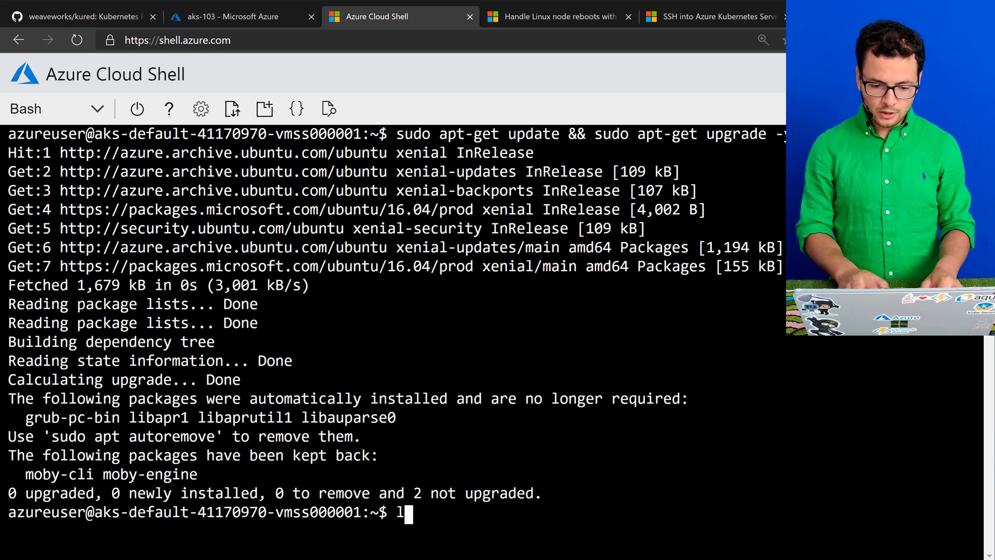
text(s /)
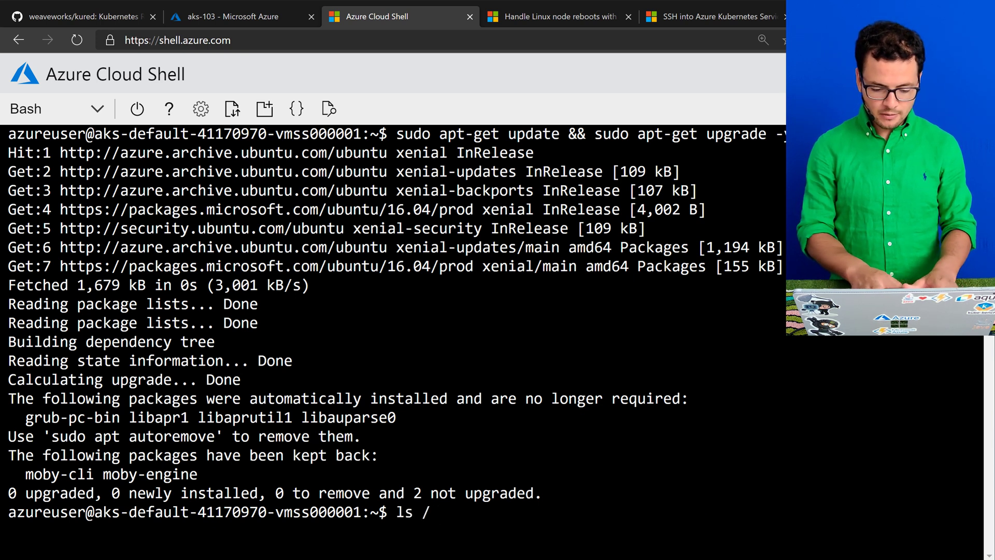
text(var/run)
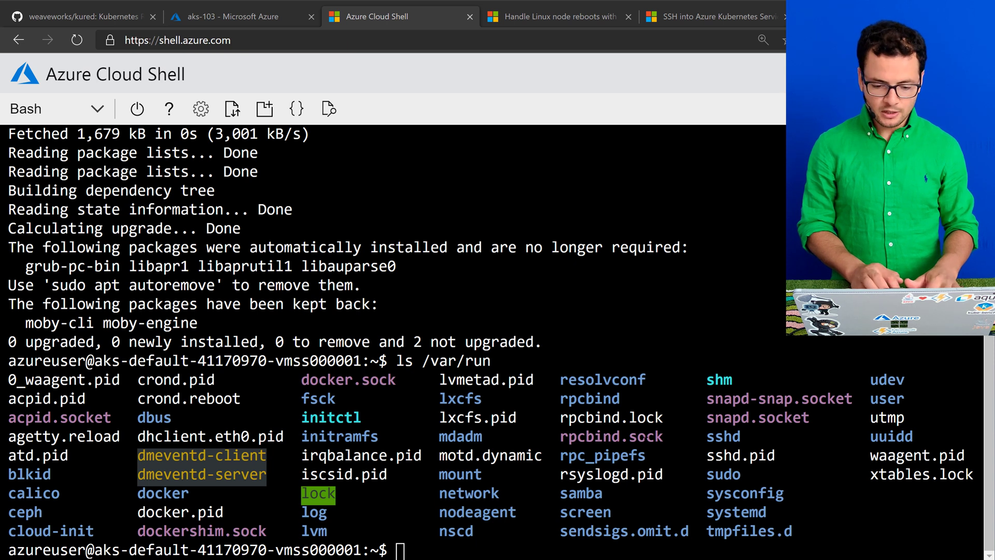
text(cl)
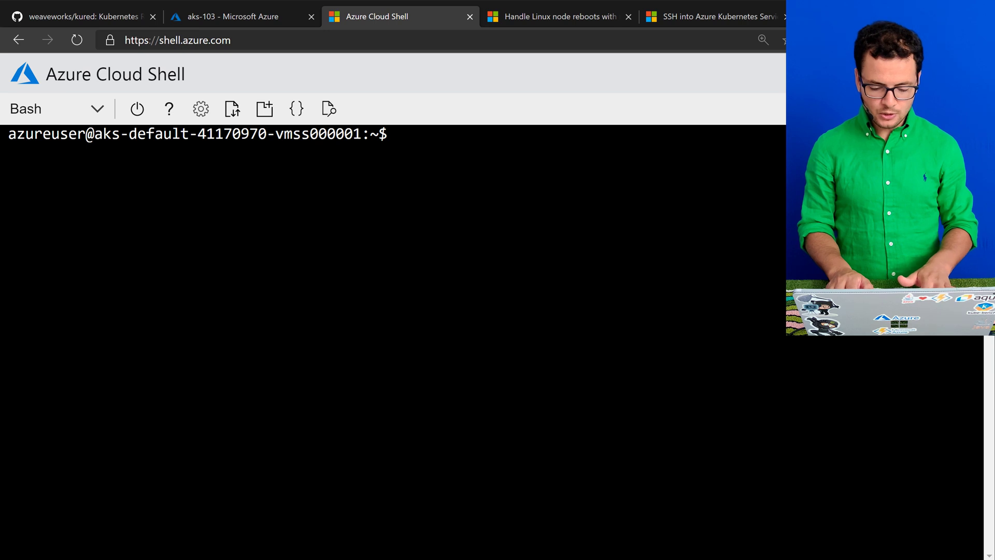
Create /var/run/reboot-required with sudo touch and highlight it in the /var/run listing
text(sudo touch /var/run/reboot-required)
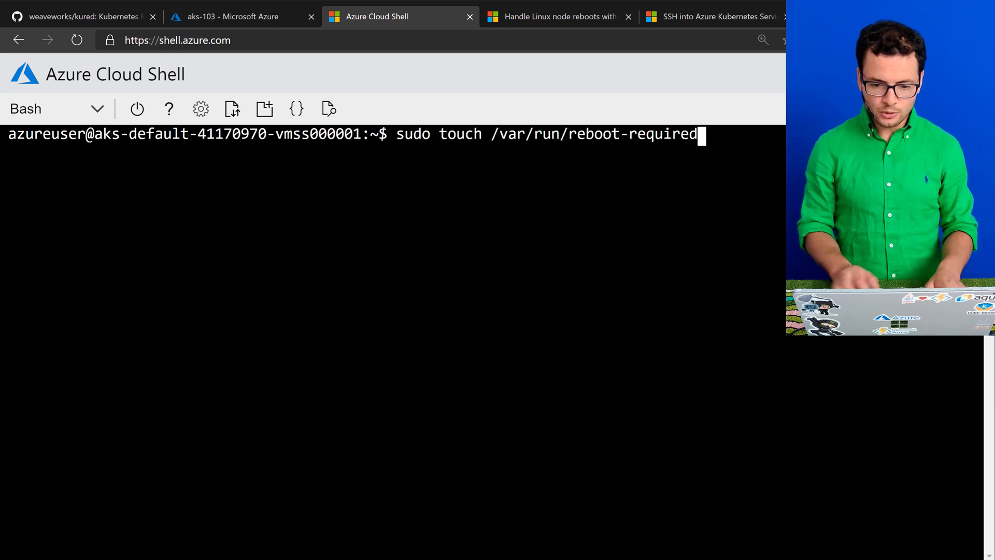
double_click(594, 134)
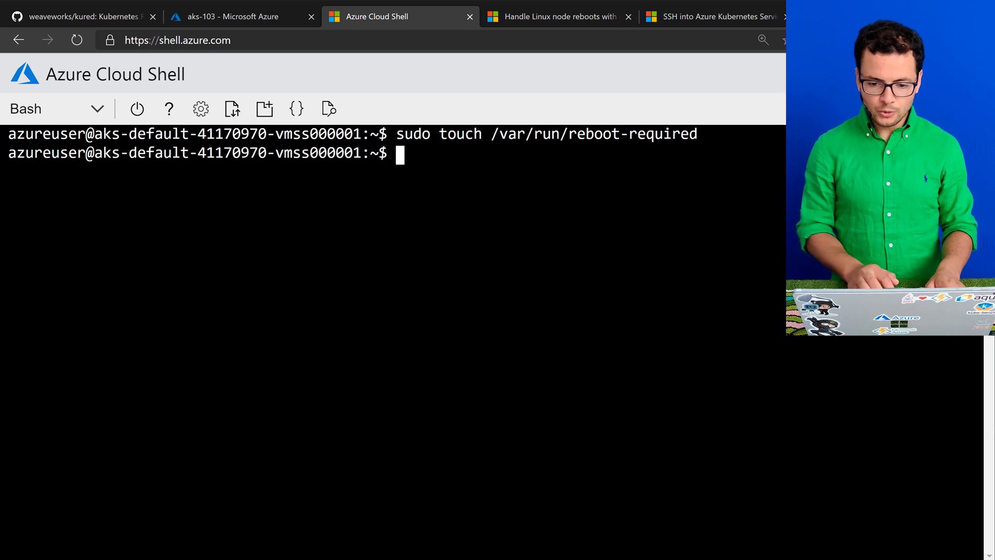
text(clear)
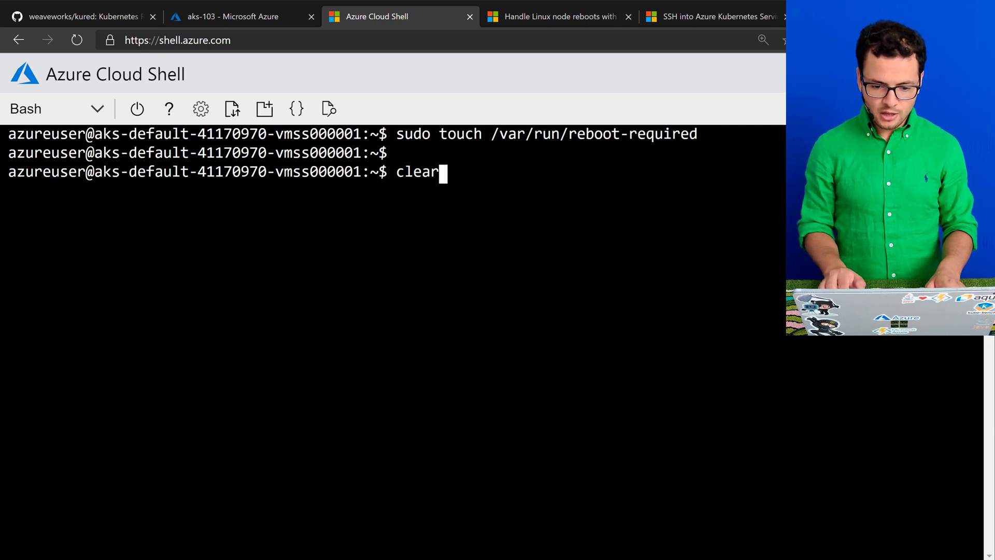
text(ls /var/run)
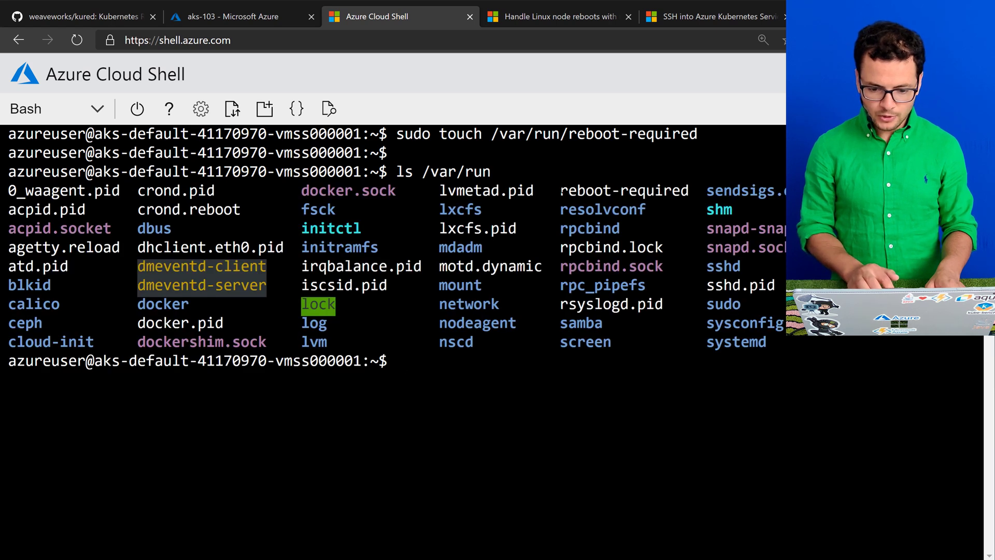
double_click(623, 190)
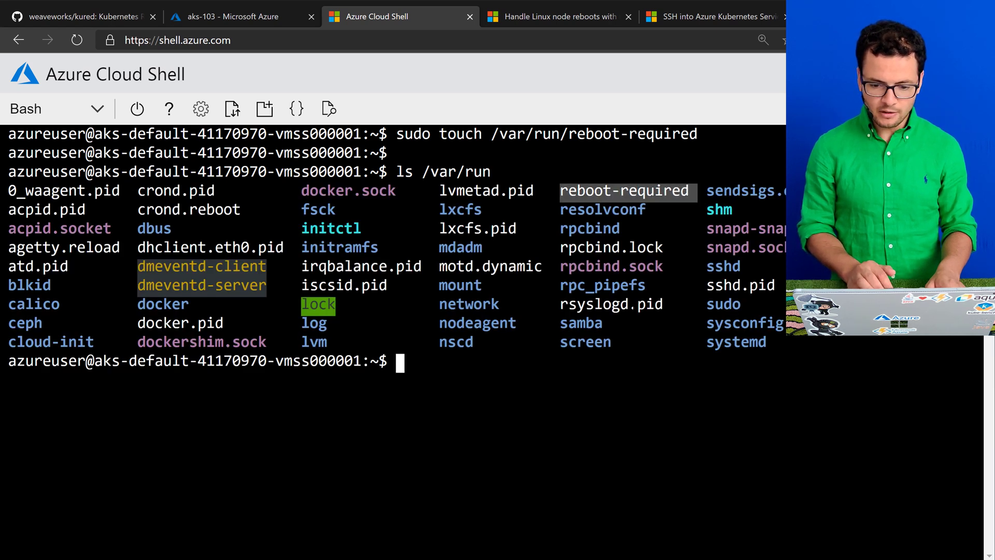
key(alt+tab)
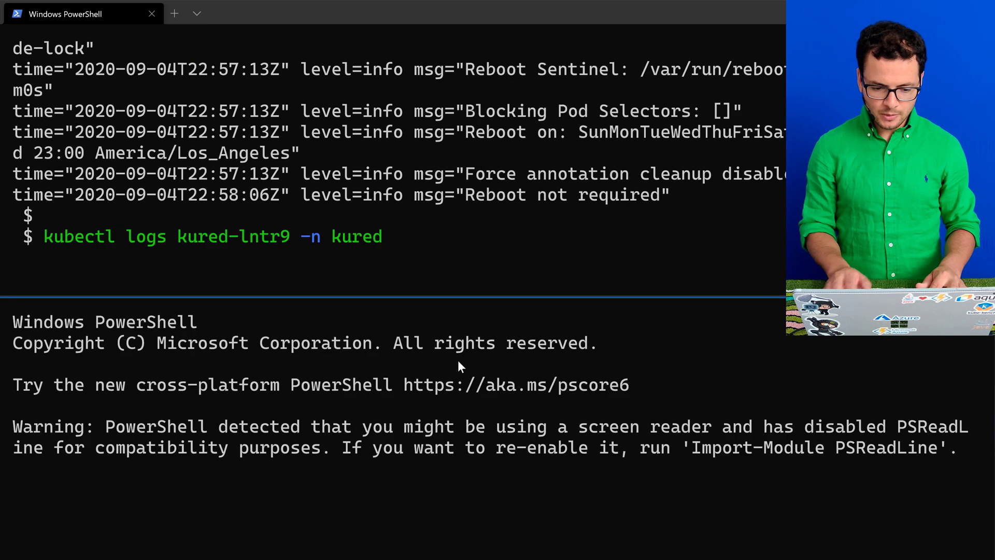
Watch nodes with 'kubectl get nodes -w', highlighting the i/o timeout and SchedulingDisabled status
text(clear)
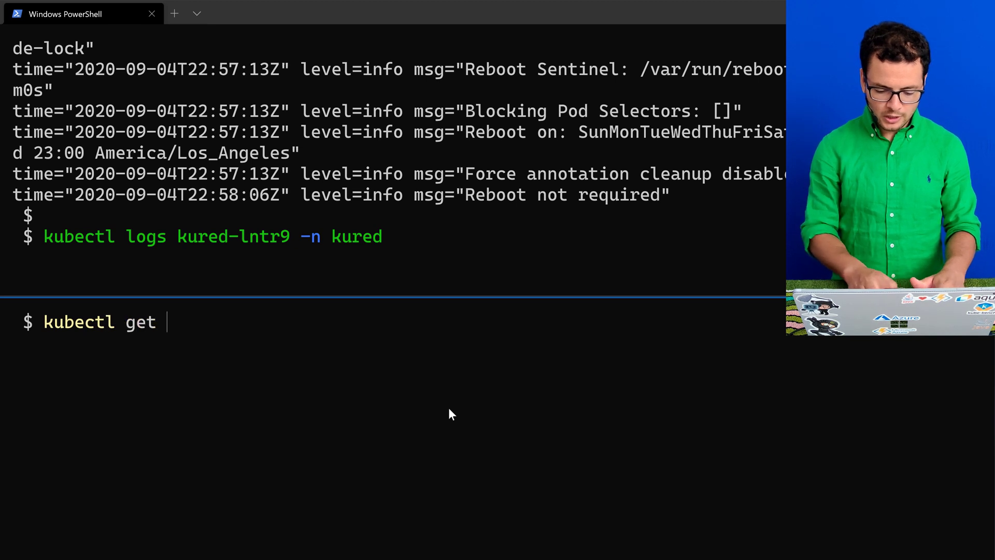
text(nodes -w)
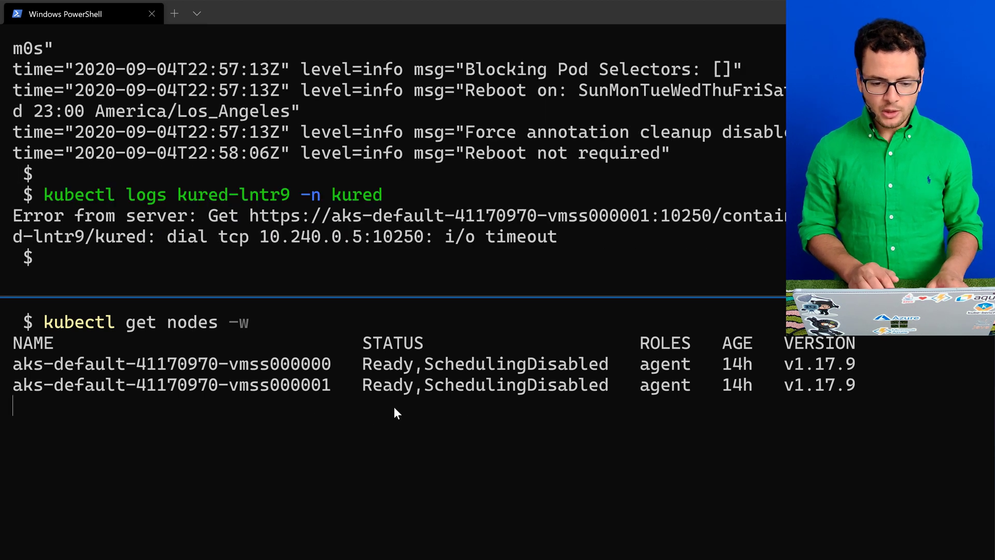
mouse_move(361, 390)
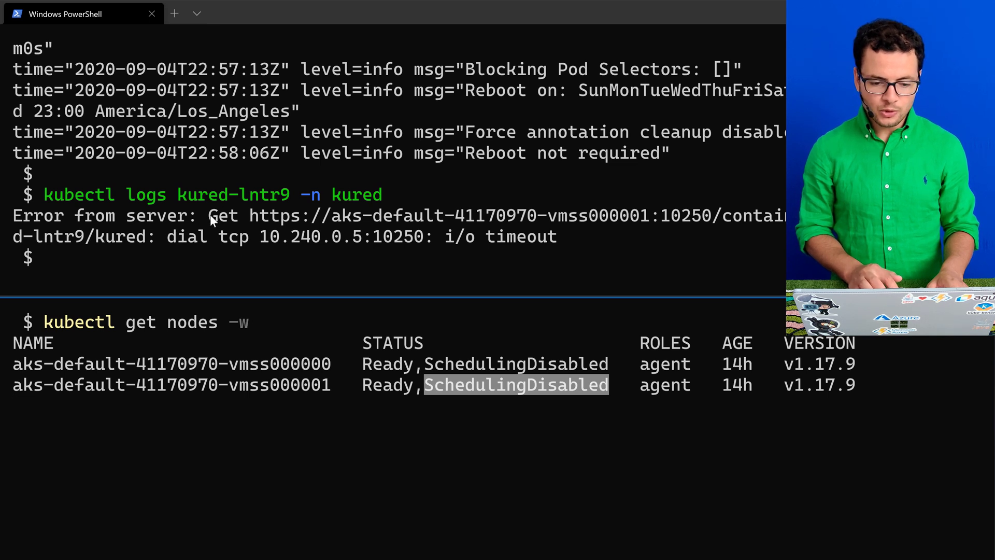
drag(210, 215, 559, 237)
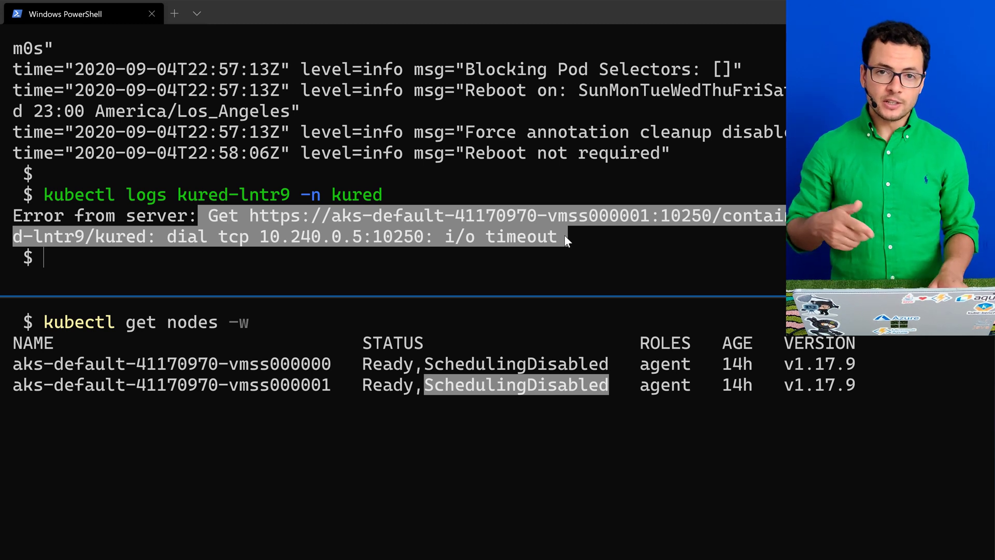
mouse_move(619, 251)
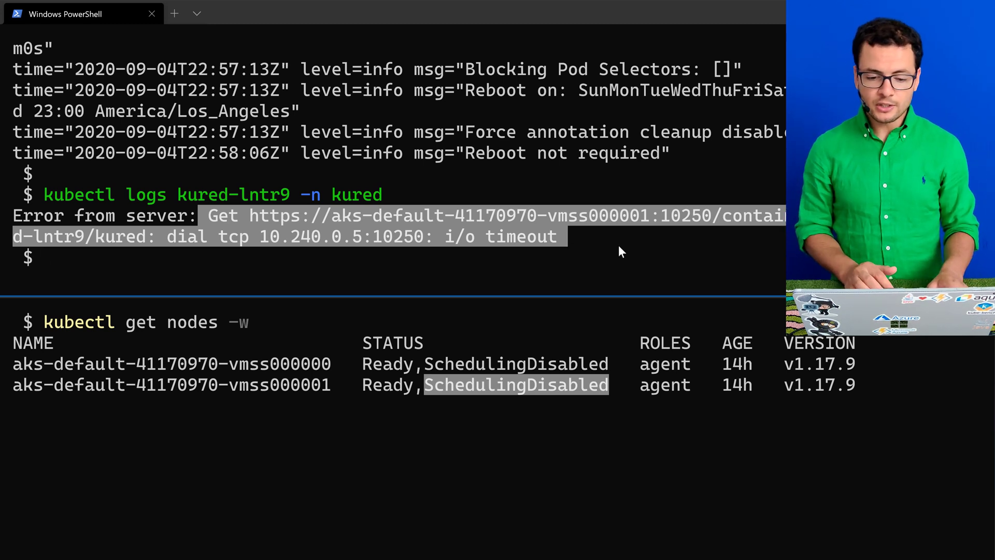
mouse_move(603, 259)
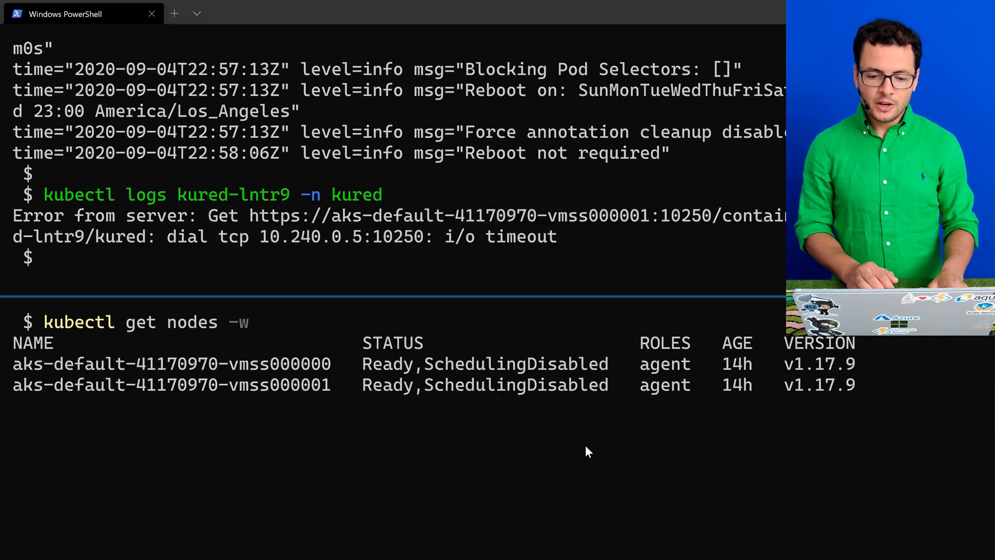
double_click(515, 385)
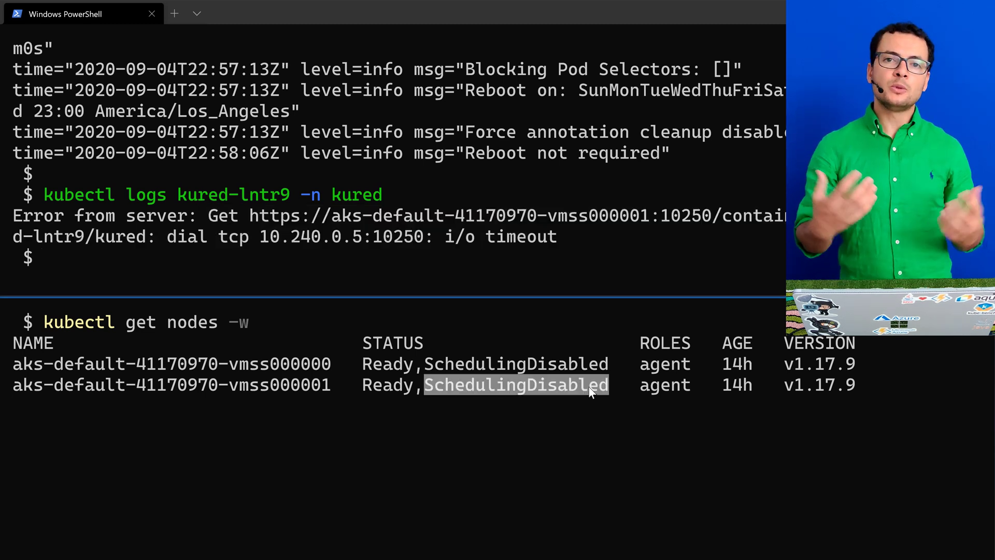